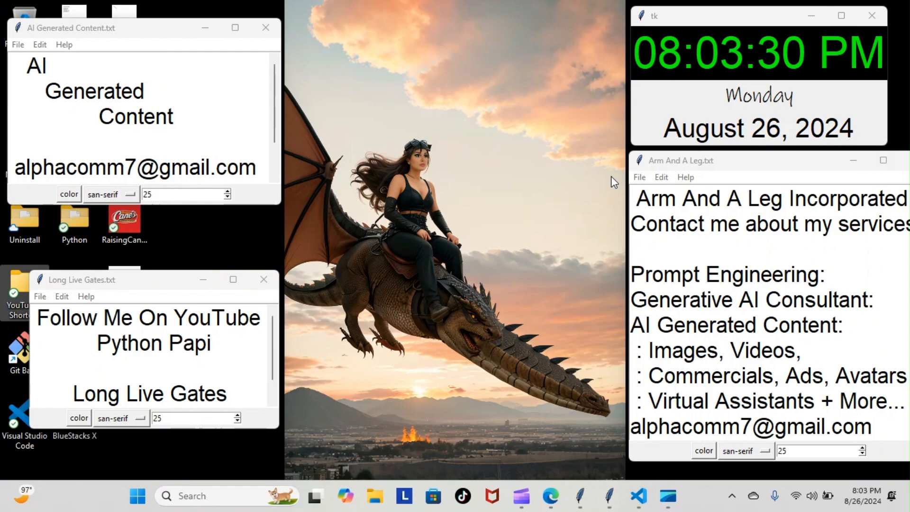
pyautogui.moveTo(623, 320)
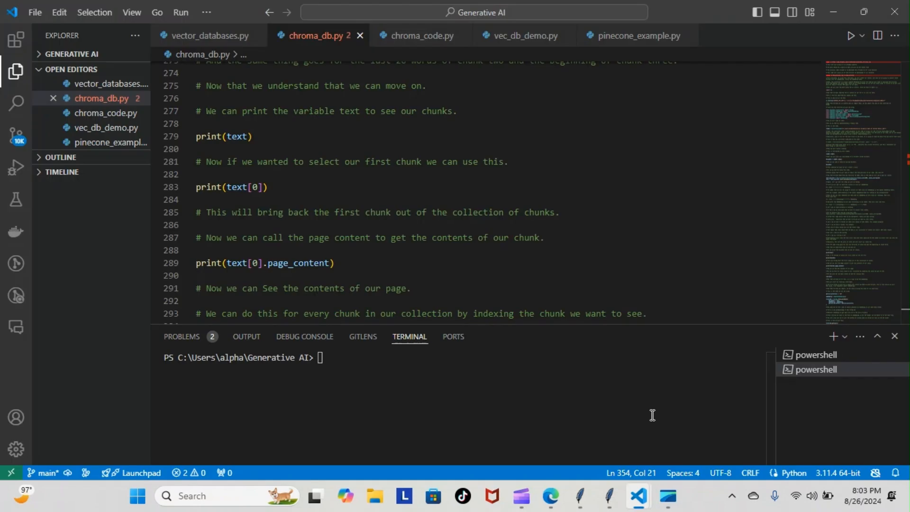
pyautogui.moveTo(904, 263)
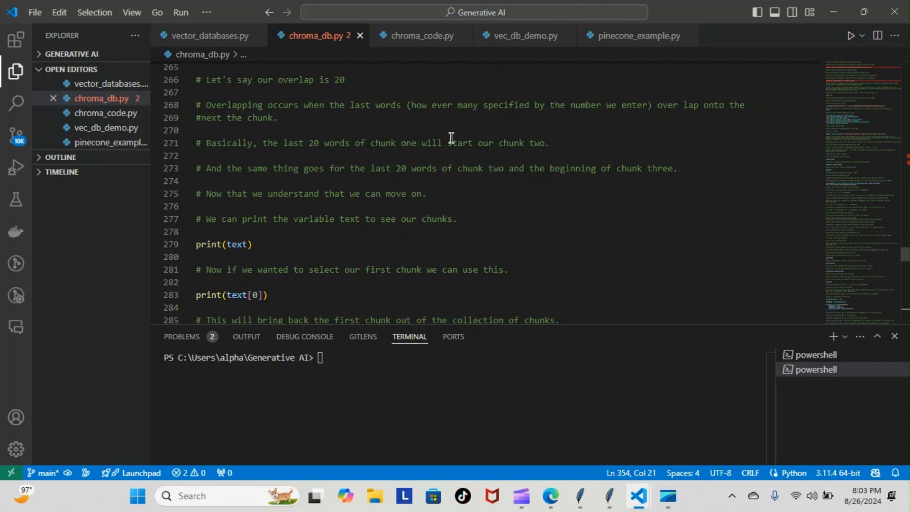
pyautogui.moveTo(415, 197)
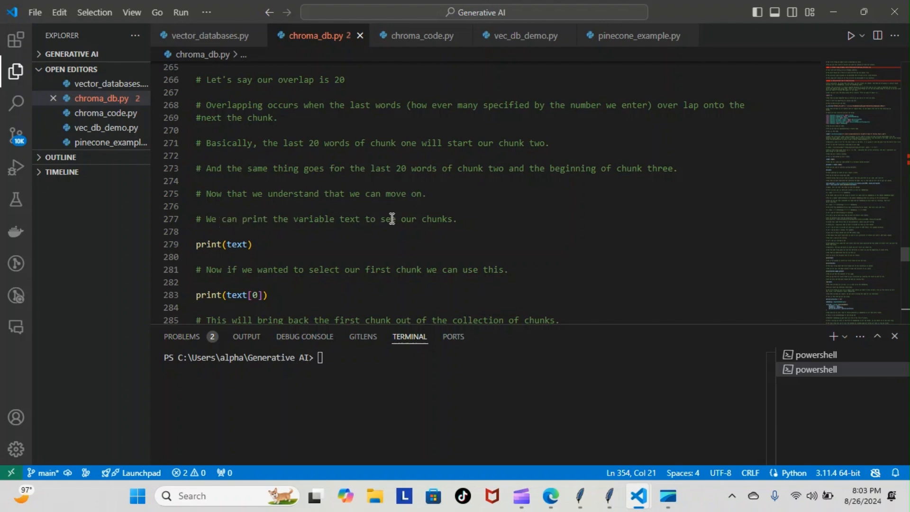
pyautogui.moveTo(216, 239)
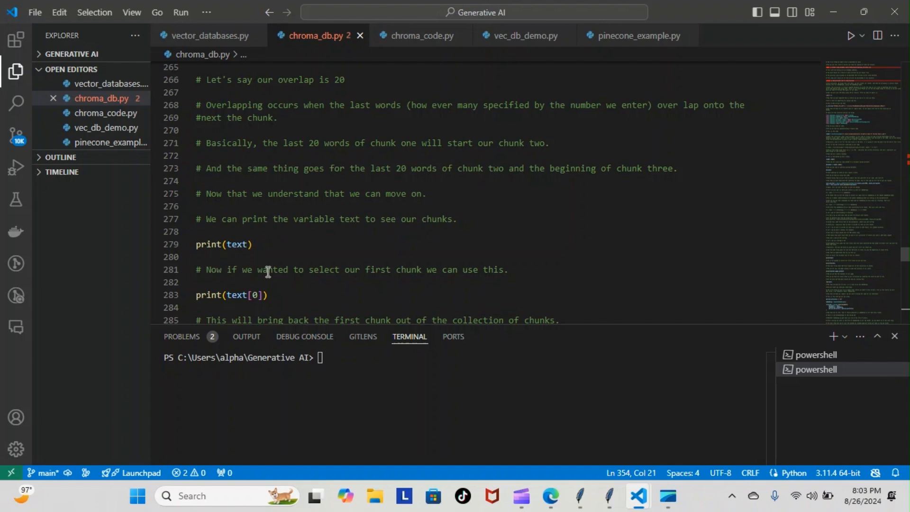
pyautogui.moveTo(236, 290)
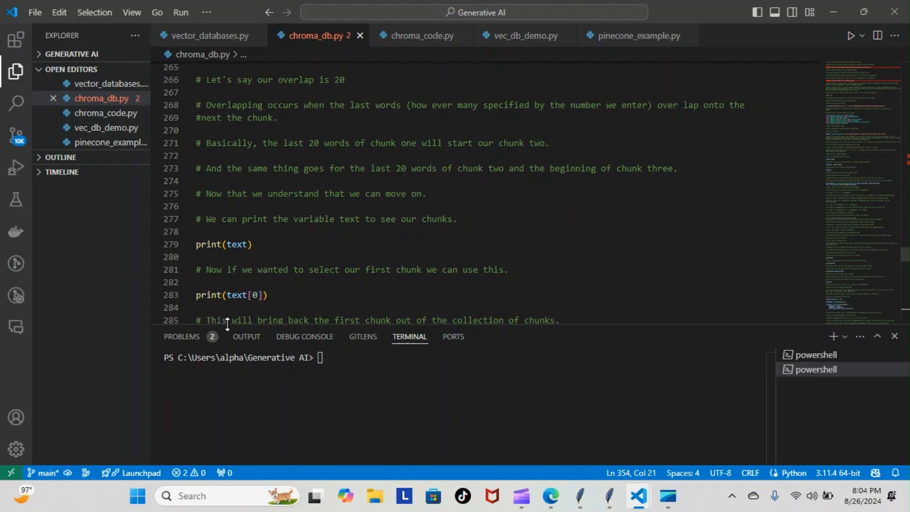
pyautogui.moveTo(606, 297)
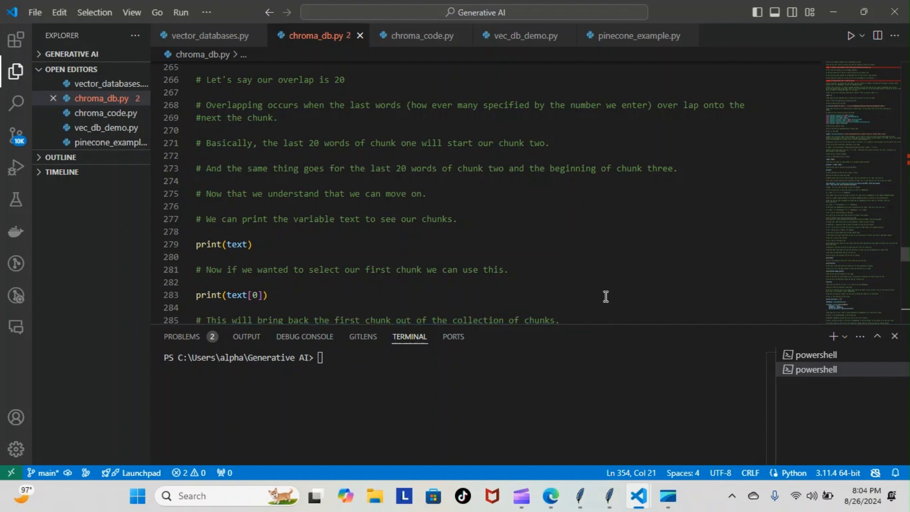
pyautogui.scroll(-3)
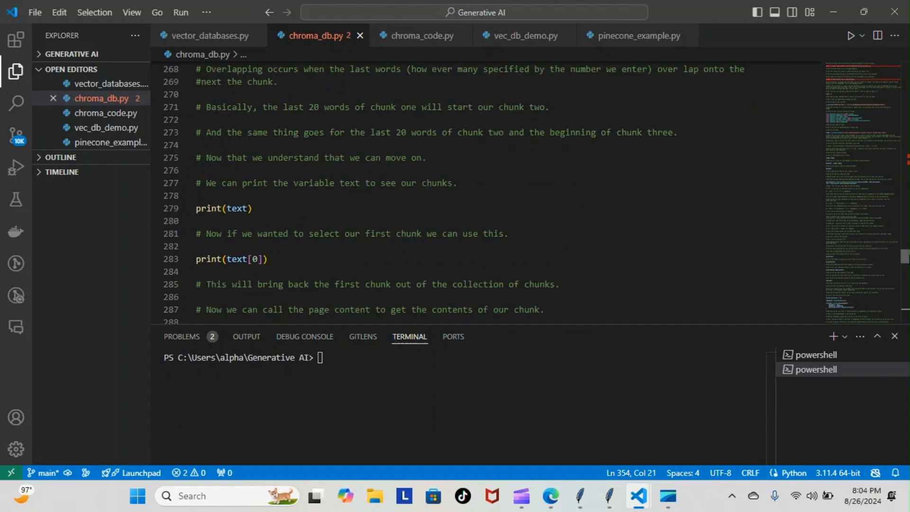
pyautogui.scroll(-3)
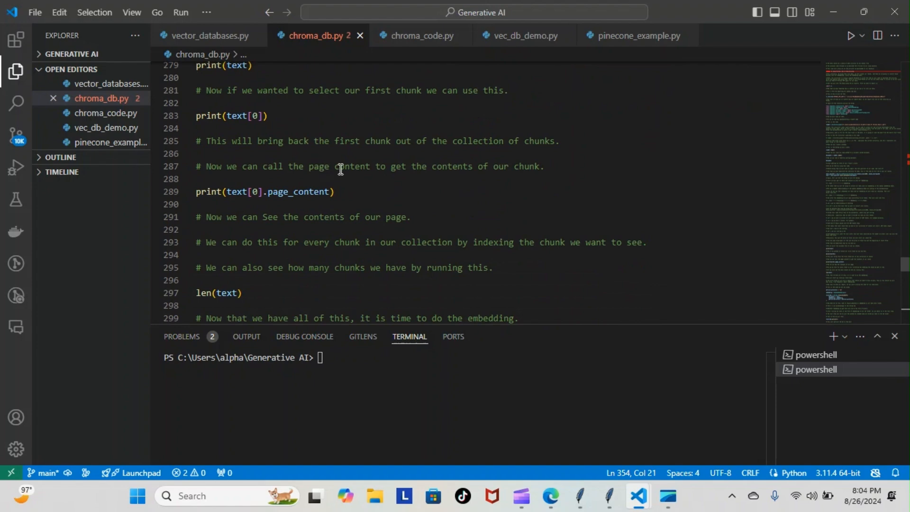
pyautogui.moveTo(539, 169)
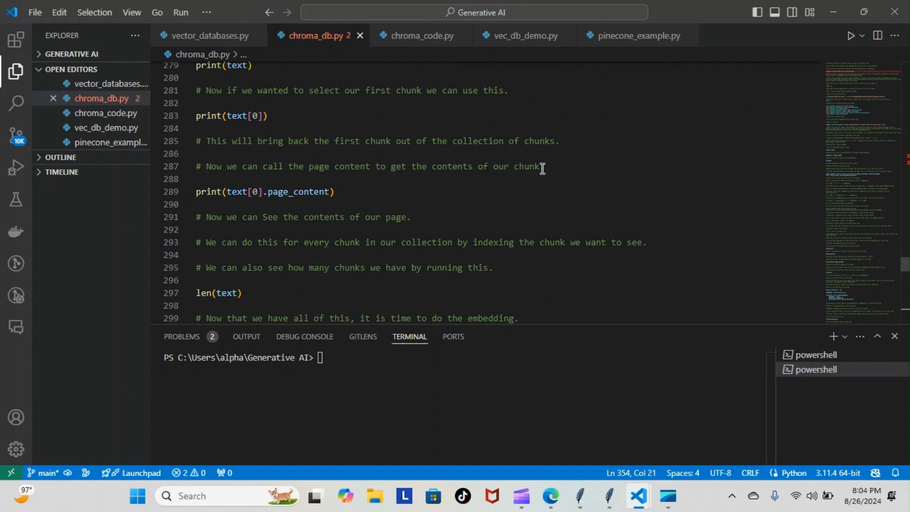
pyautogui.moveTo(231, 194)
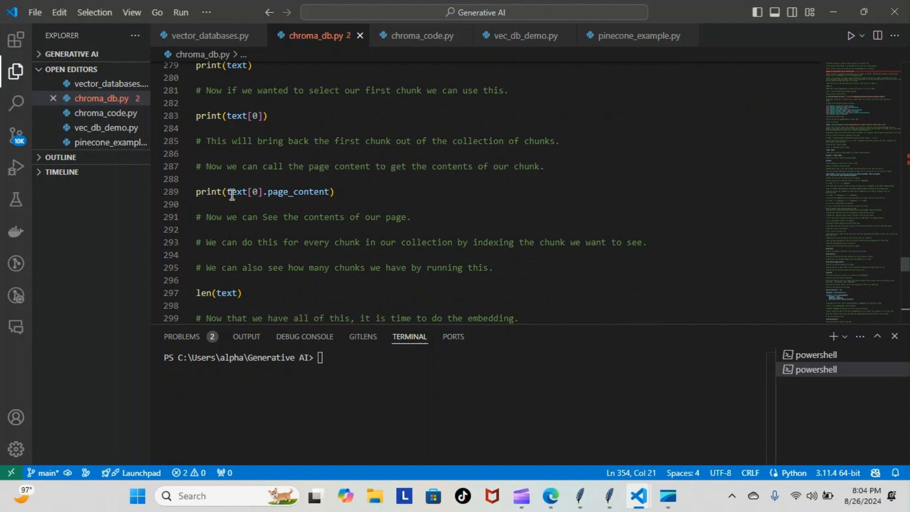
pyautogui.moveTo(275, 194)
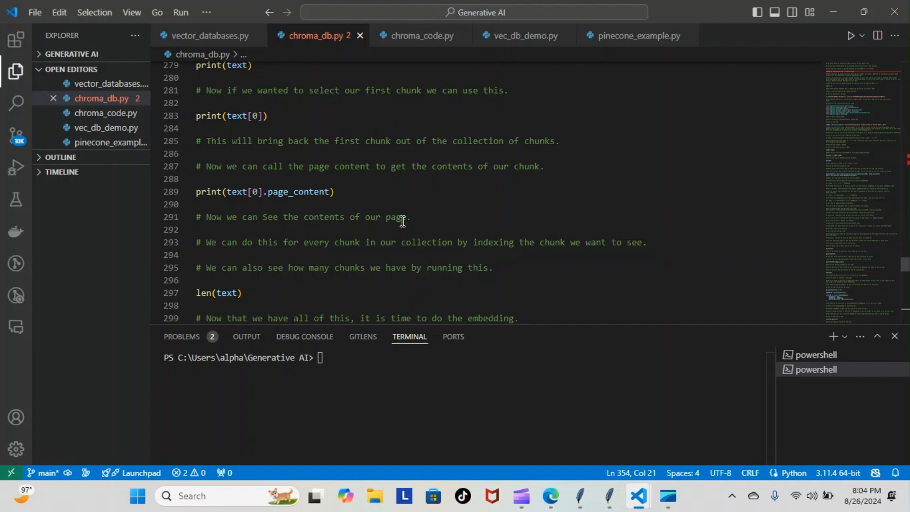
pyautogui.moveTo(476, 250)
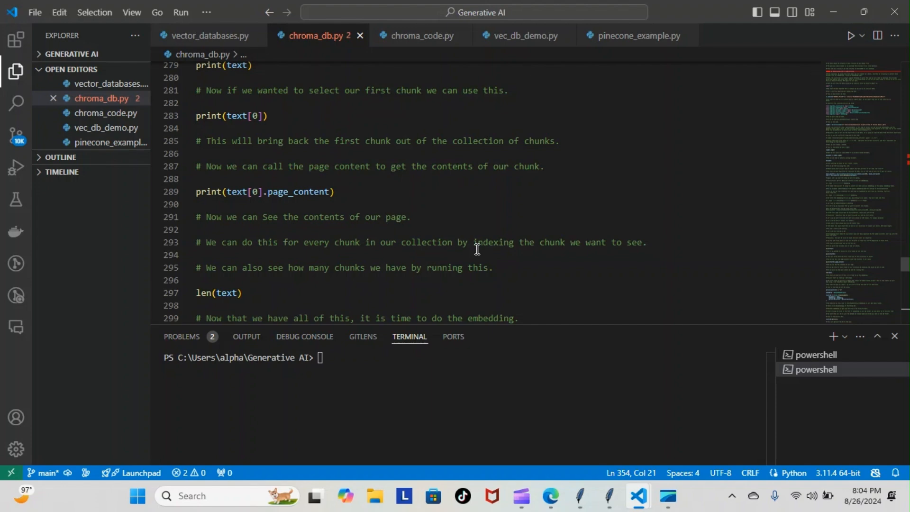
pyautogui.moveTo(213, 192)
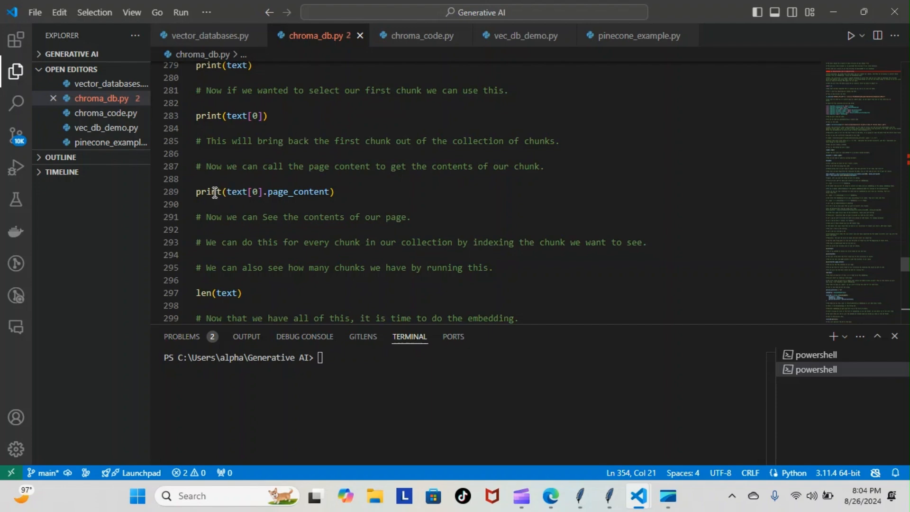
pyautogui.moveTo(255, 192)
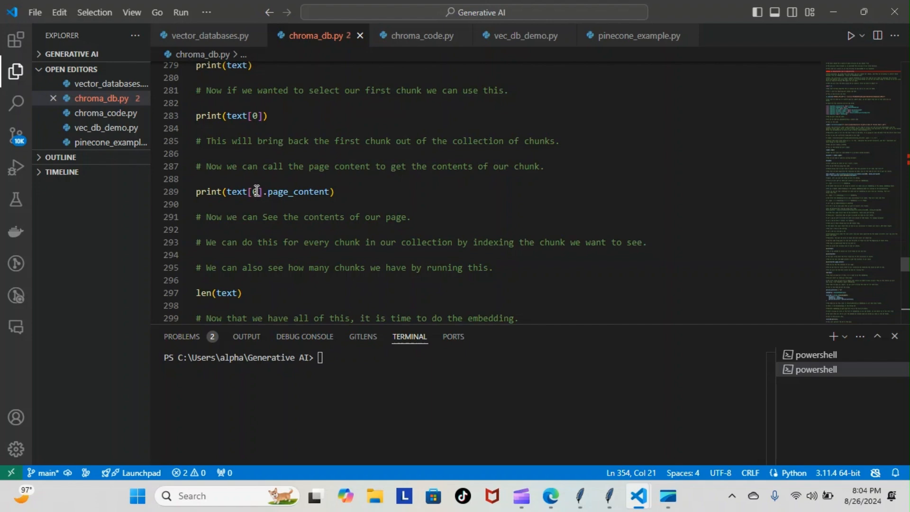
pyautogui.moveTo(319, 274)
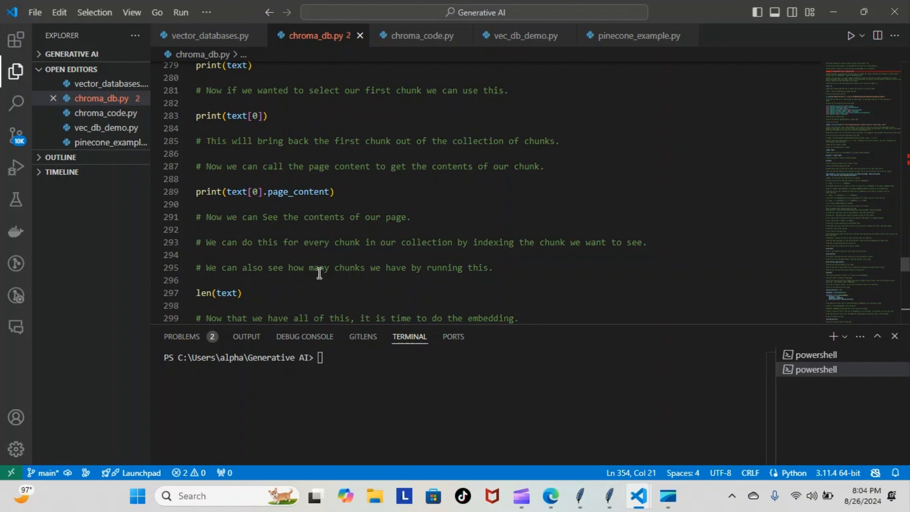
pyautogui.moveTo(297, 267)
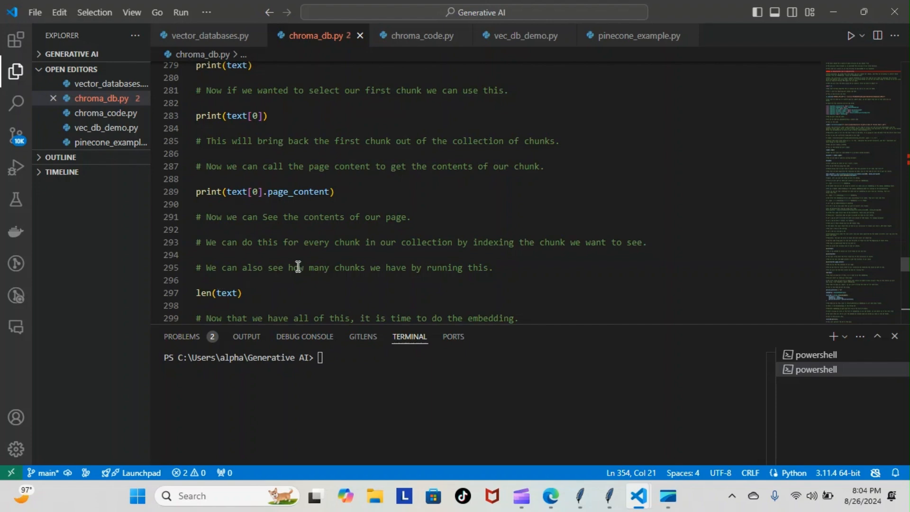
pyautogui.moveTo(226, 293)
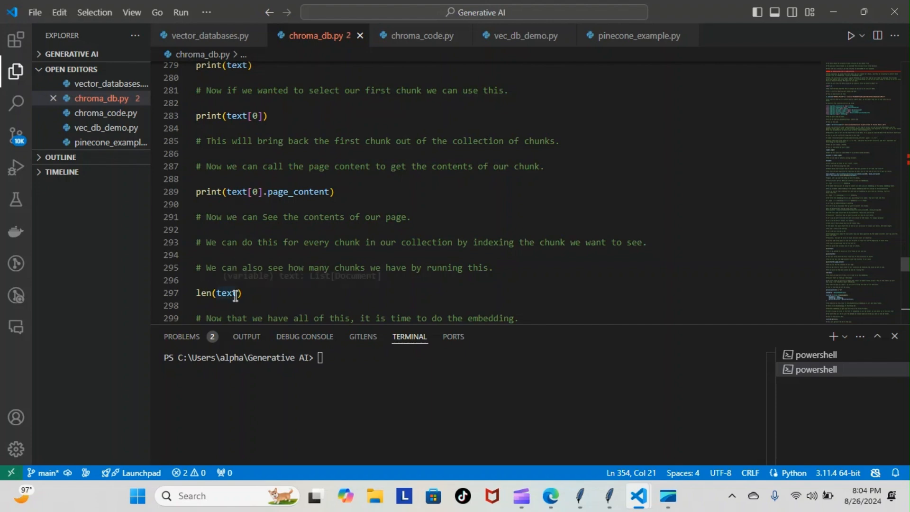
pyautogui.moveTo(225, 293)
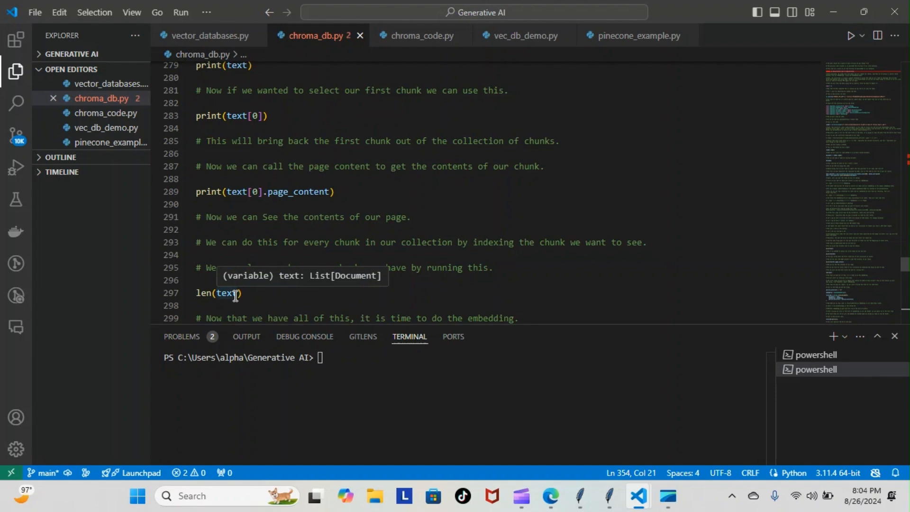
pyautogui.moveTo(251, 294)
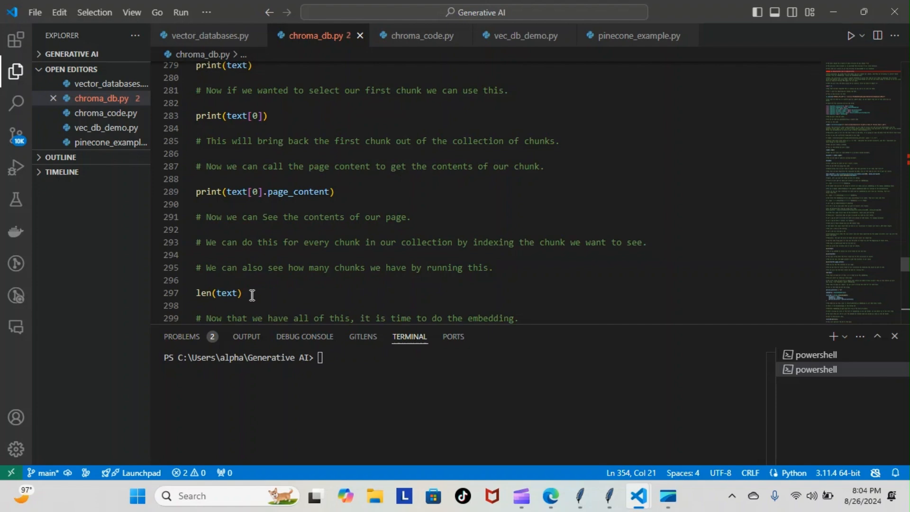
pyautogui.moveTo(277, 309)
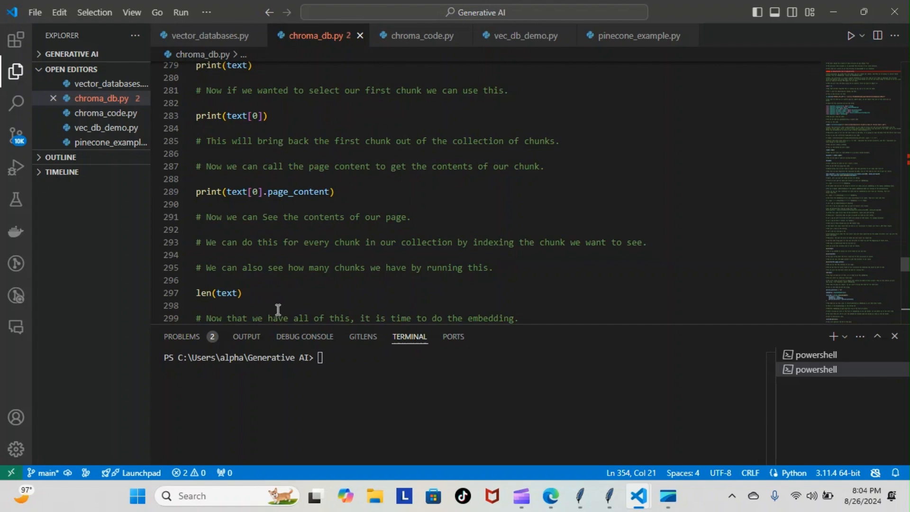
pyautogui.moveTo(633, 296)
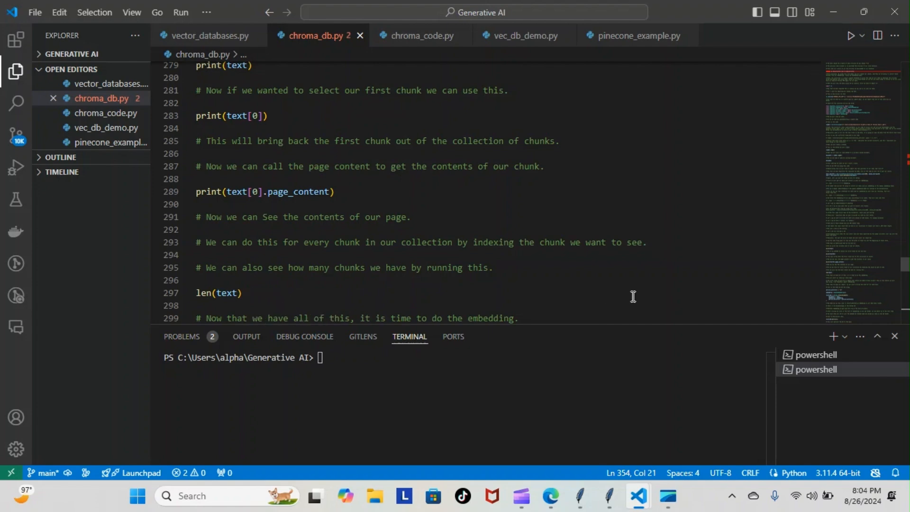
pyautogui.scroll(-3)
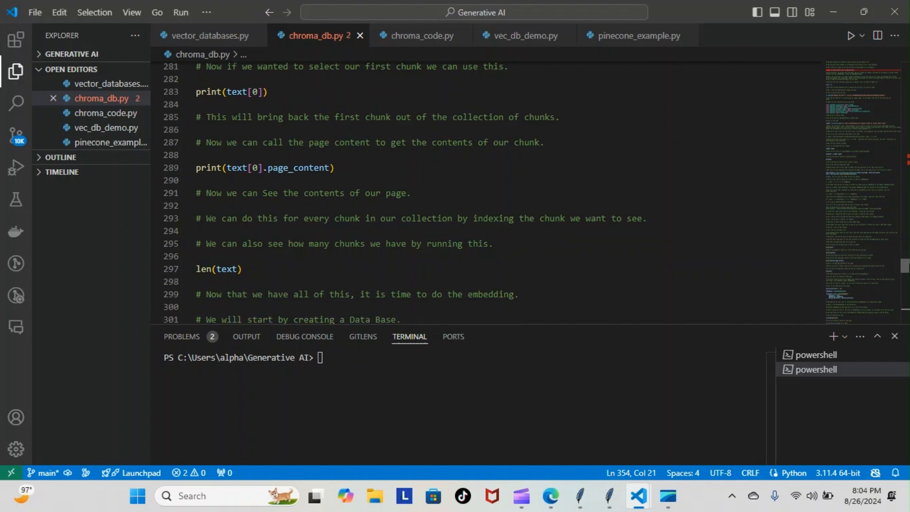
# Scroll past the len(text) notes back to the RecursiveCharacterTextSplitter chunking code.
pyautogui.scroll(-3)
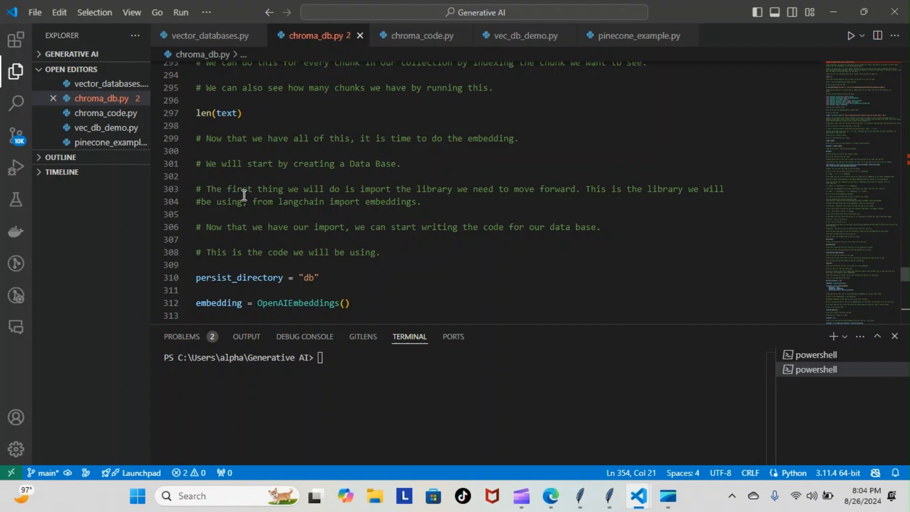
pyautogui.moveTo(376, 189)
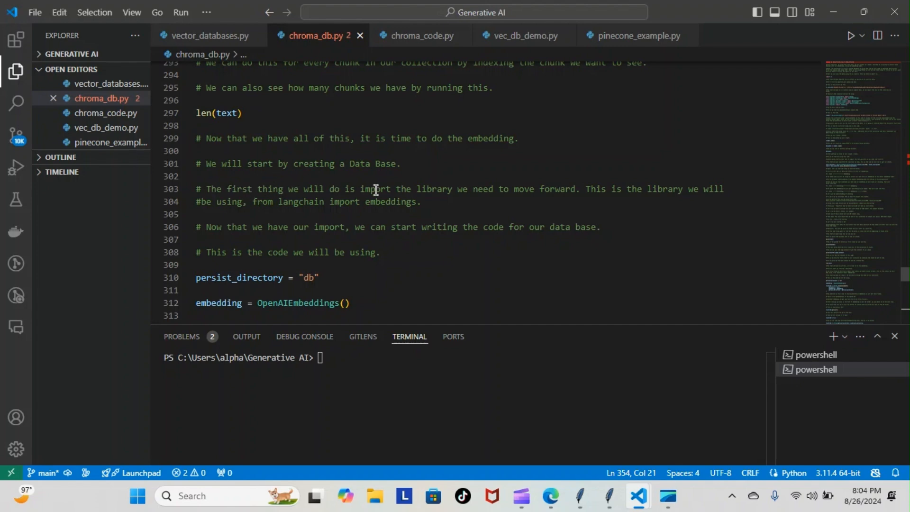
pyautogui.moveTo(695, 240)
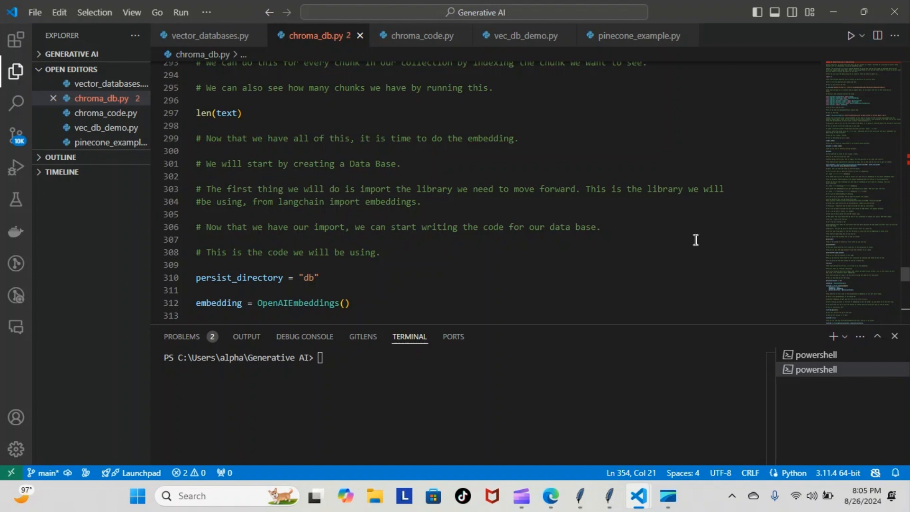
pyautogui.scroll(-3)
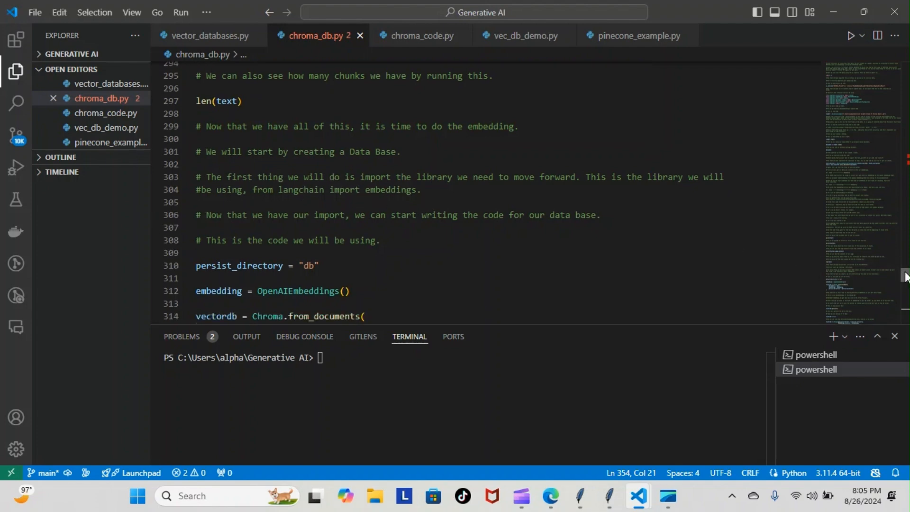
pyautogui.scroll(3)
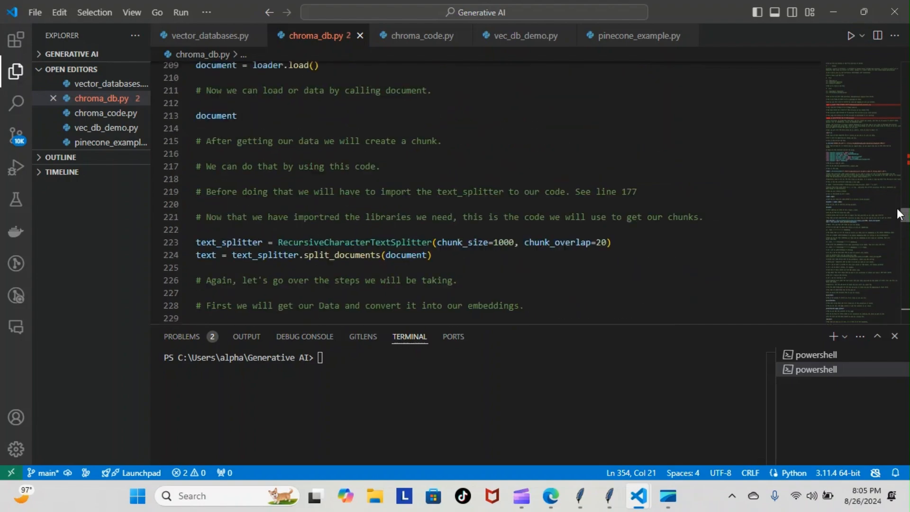
# Revisit the langchain imports near line 172, then scroll to the print(text) notes around line 279.
pyautogui.scroll(3)
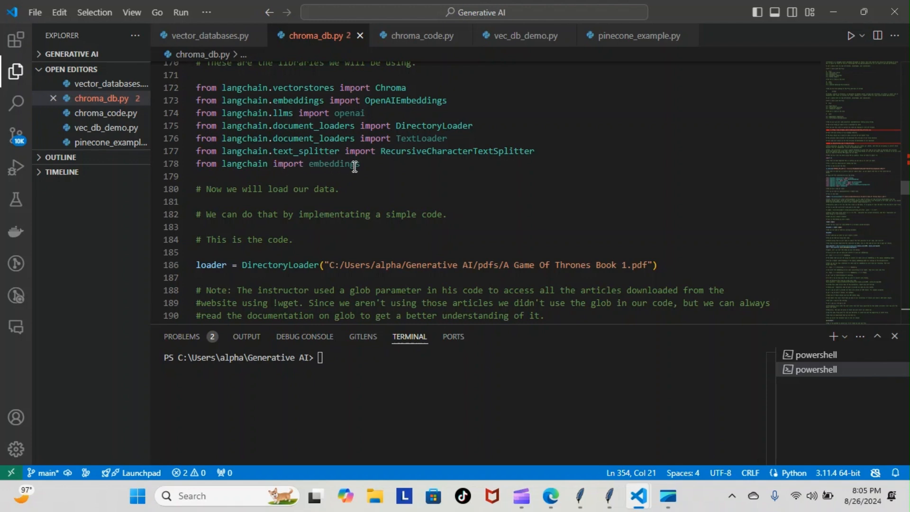
pyautogui.moveTo(905, 189)
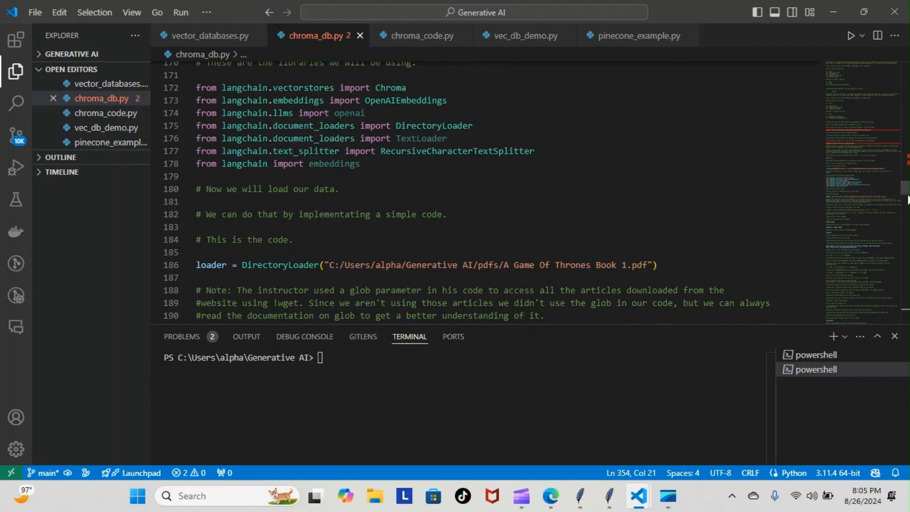
pyautogui.scroll(-3)
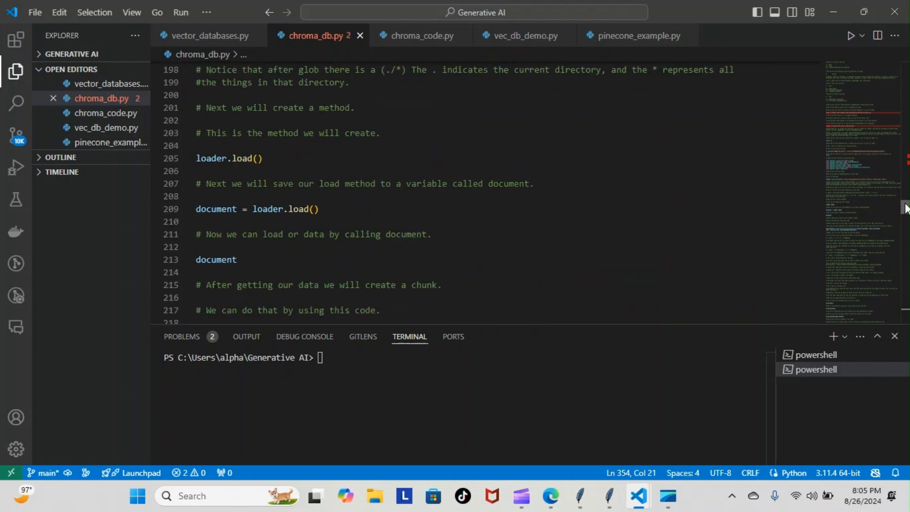
pyautogui.scroll(-3)
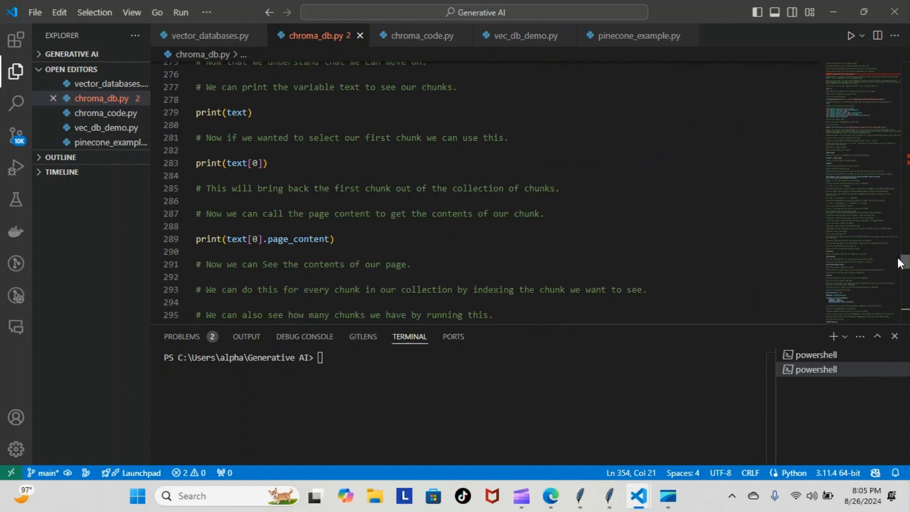
# Scroll to lines 297–317 showing persist_directory, OpenAIEmbeddings() and Chroma.from_documents.
pyautogui.scroll(-3)
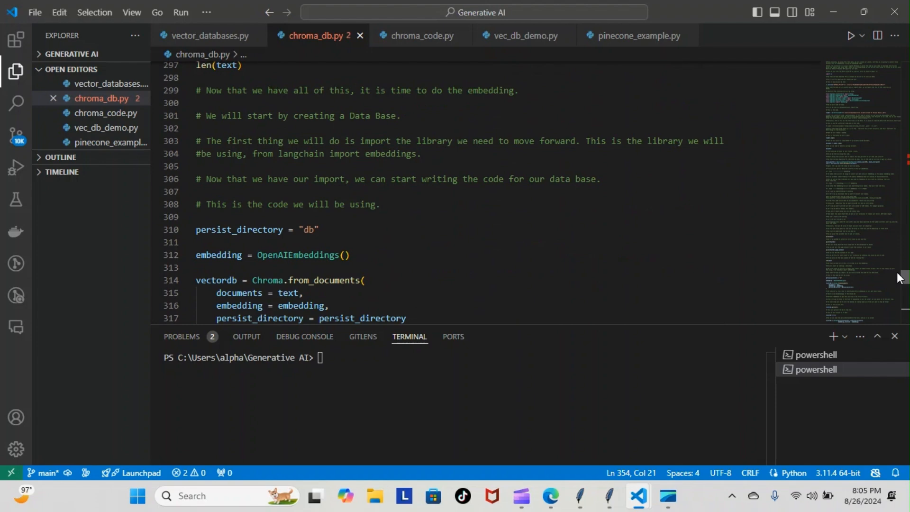
pyautogui.moveTo(216, 138)
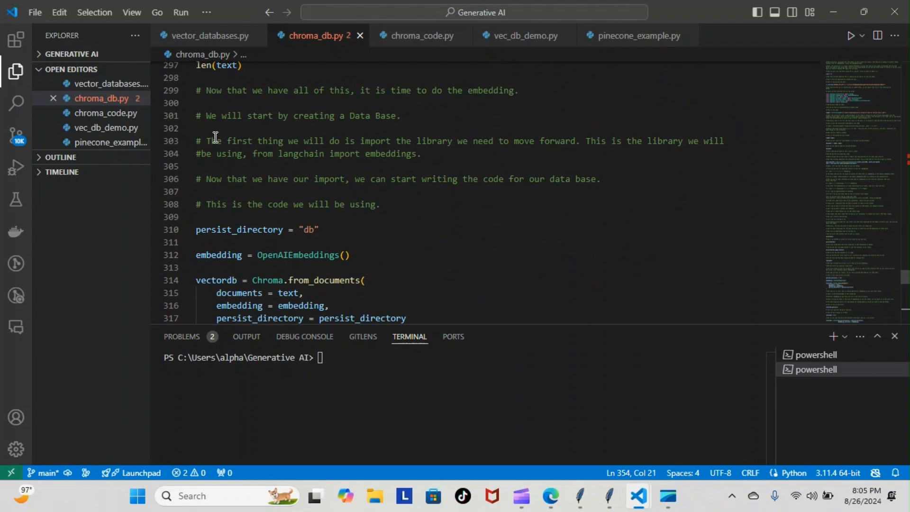
pyautogui.moveTo(457, 187)
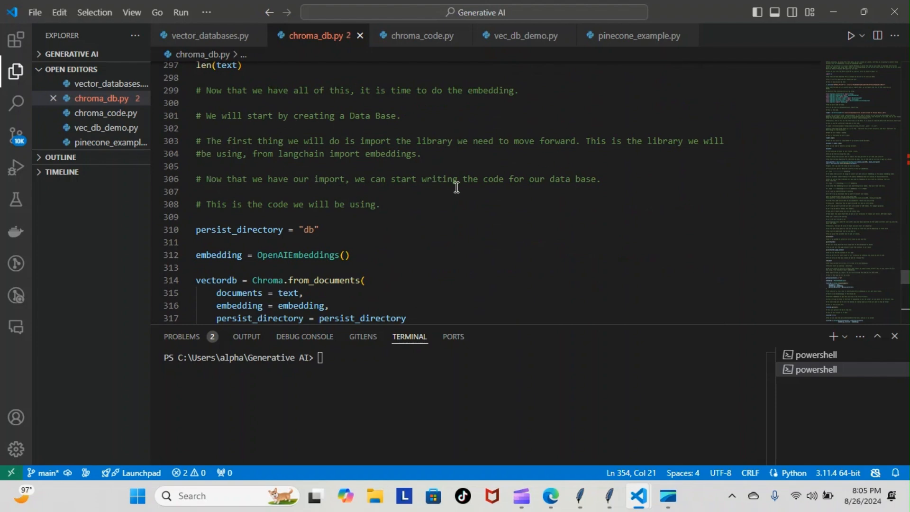
pyautogui.moveTo(227, 213)
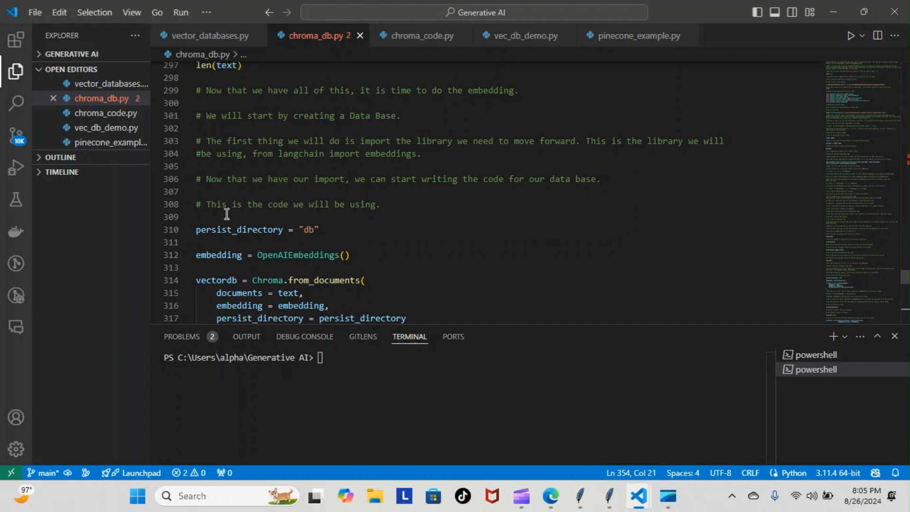
pyautogui.moveTo(207, 226)
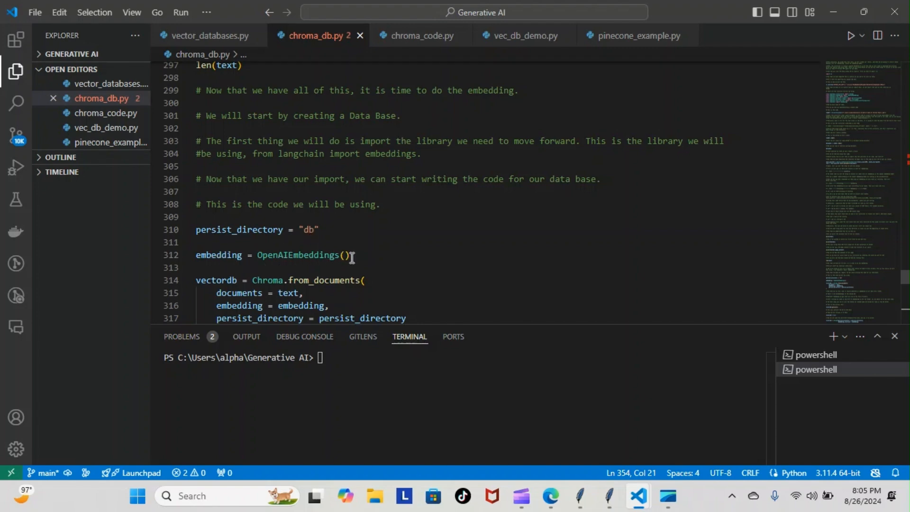
pyautogui.moveTo(289, 283)
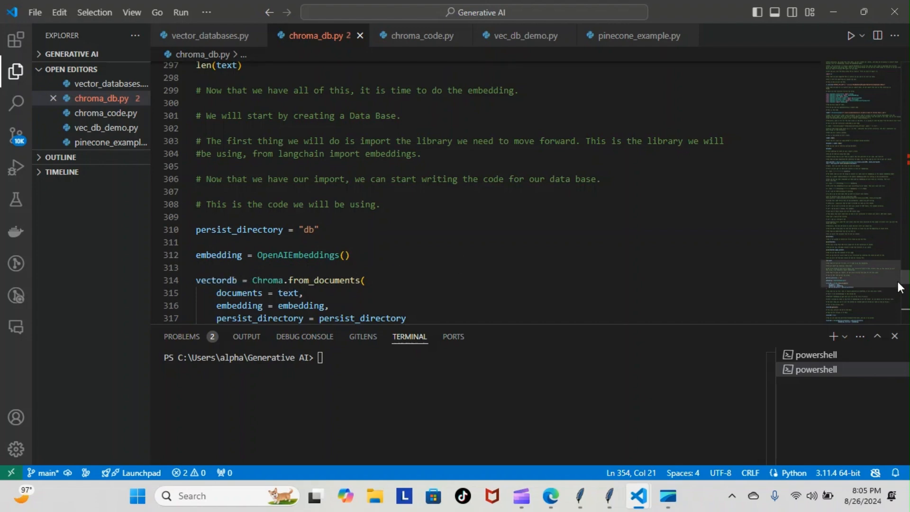
# Scroll through the vectordb code, then minimize VS Code to show the desktop.
pyautogui.scroll(-3)
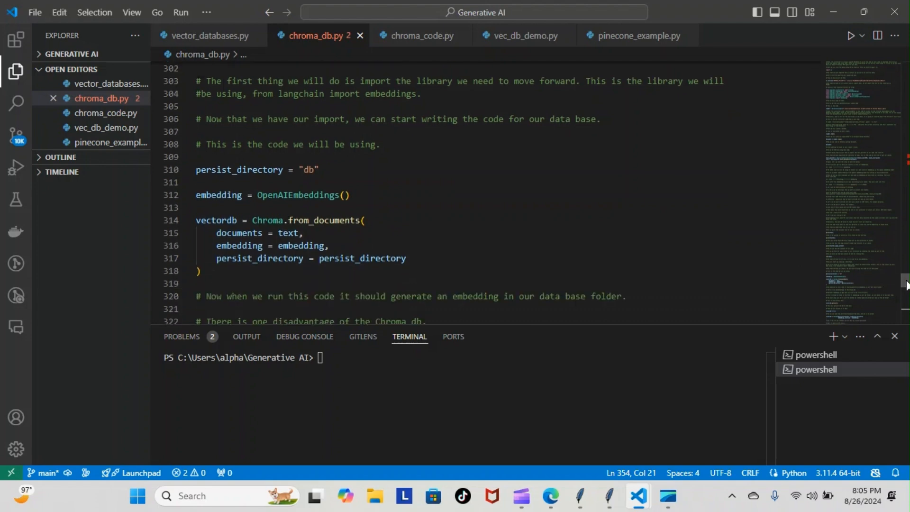
pyautogui.moveTo(342, 241)
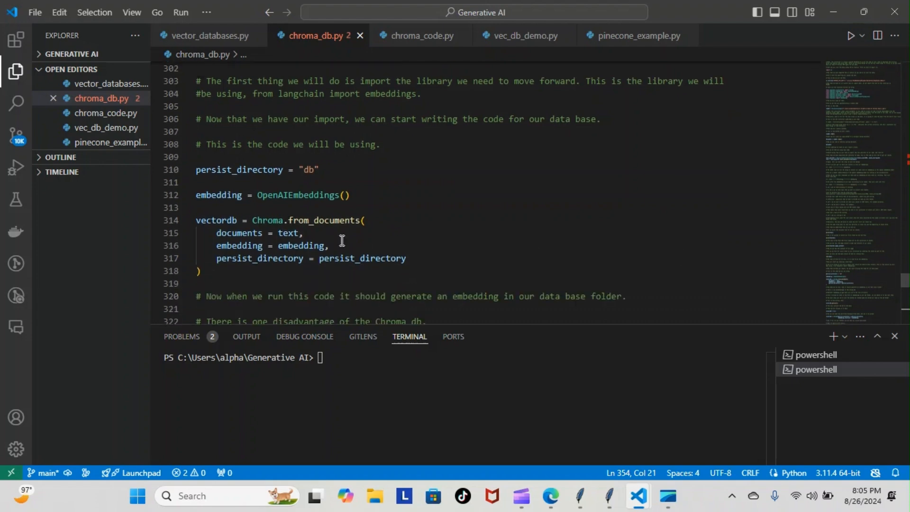
pyautogui.moveTo(361, 258)
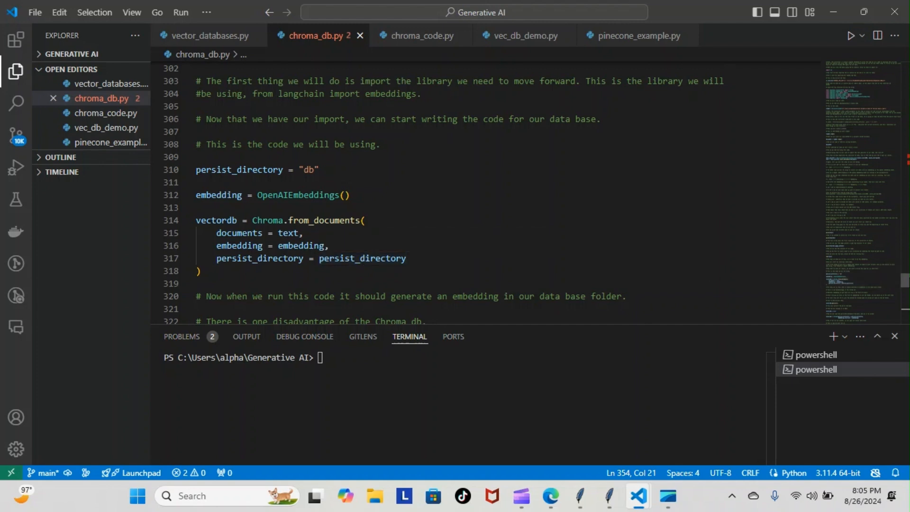
pyautogui.scroll(-3)
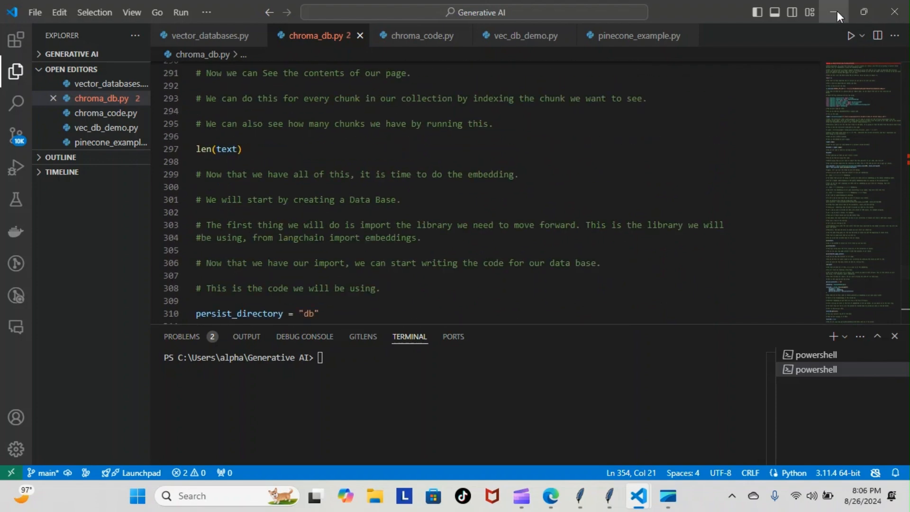
pyautogui.click(837, 12)
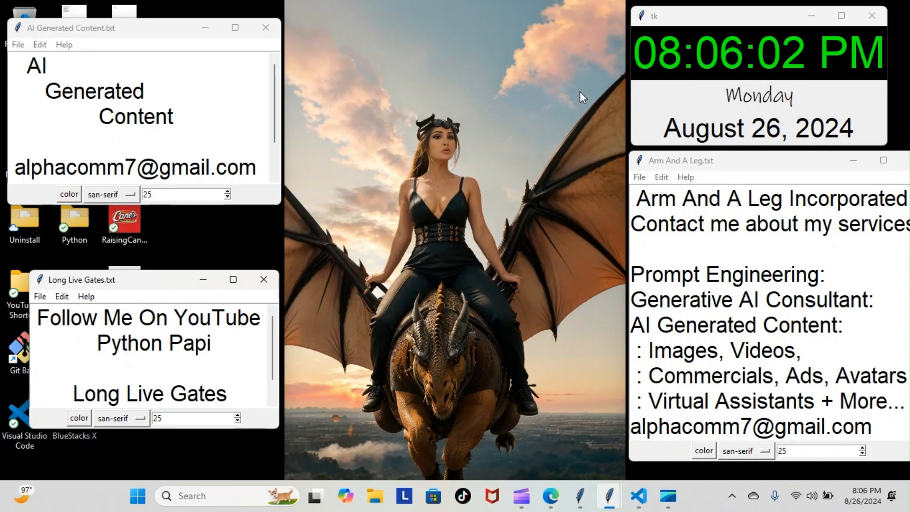
pyautogui.moveTo(666, 492)
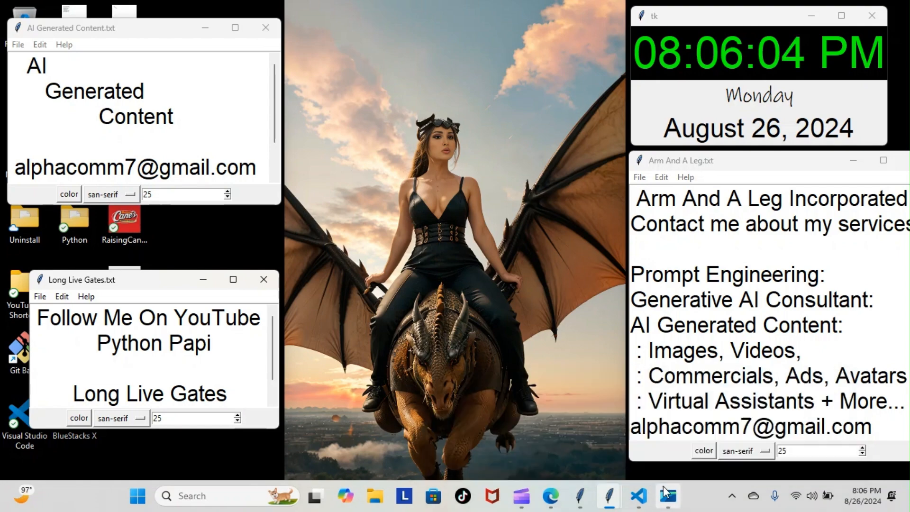